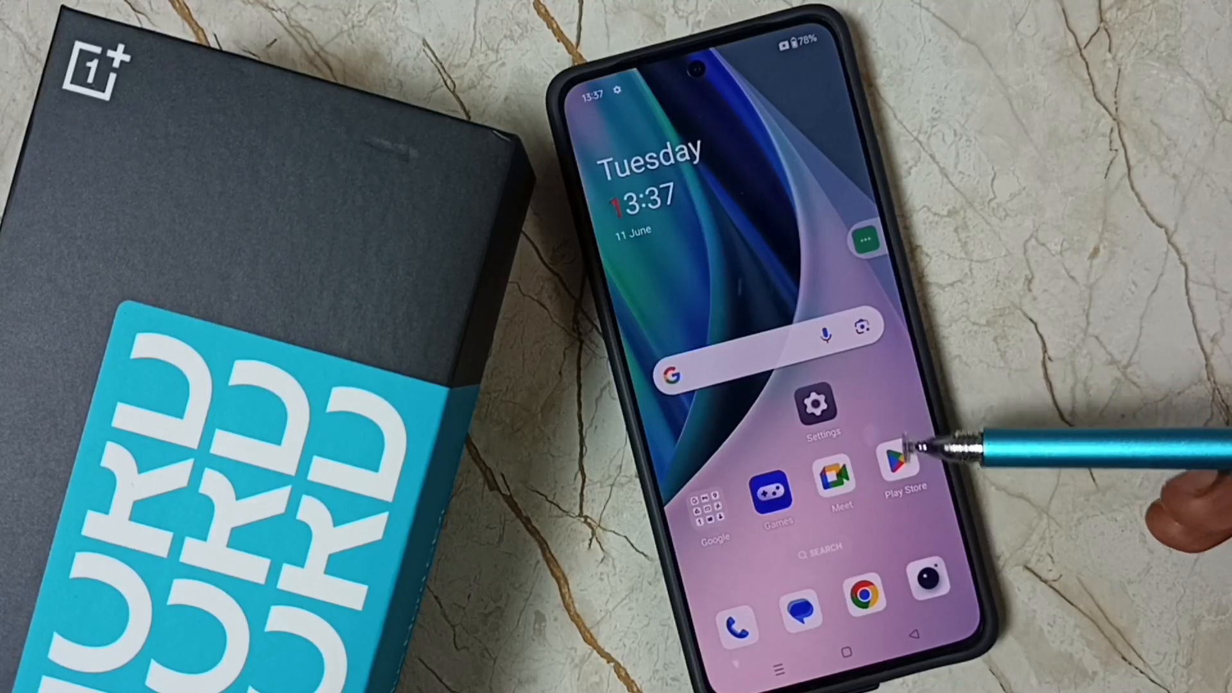
mouse_move(864, 322)
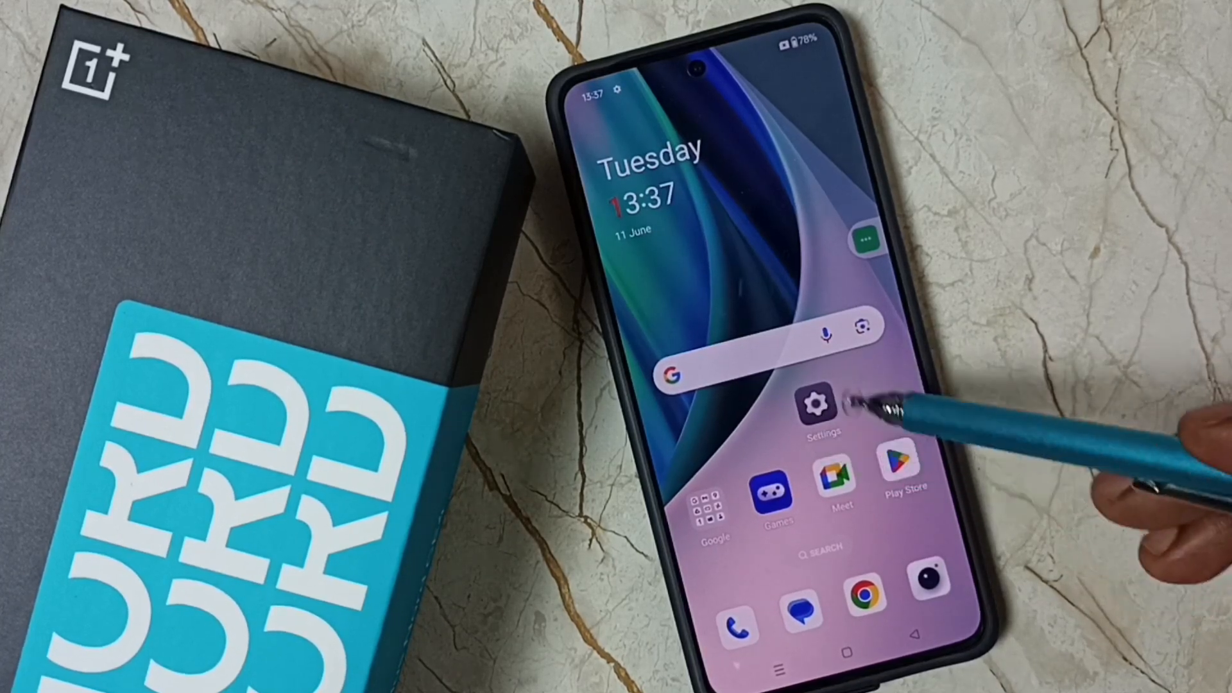
mouse_move(818, 405)
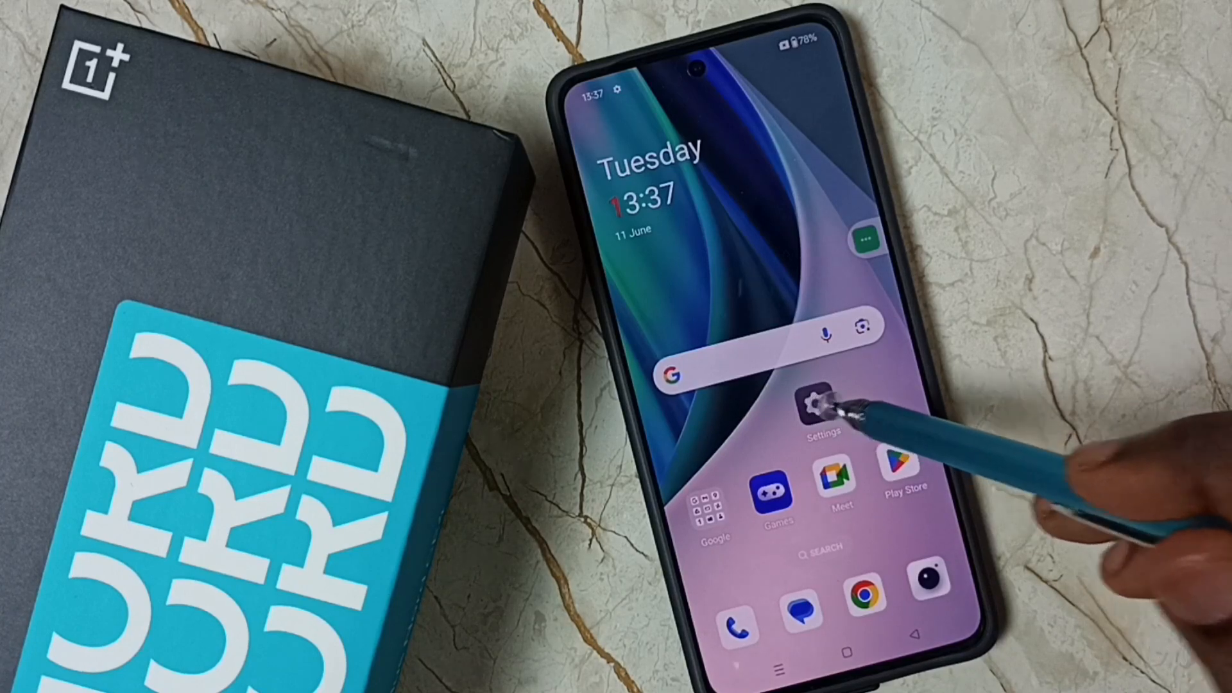
Step: Go into Settings and bring up the About device page, scrolled to the Version entry
left_click(822, 412)
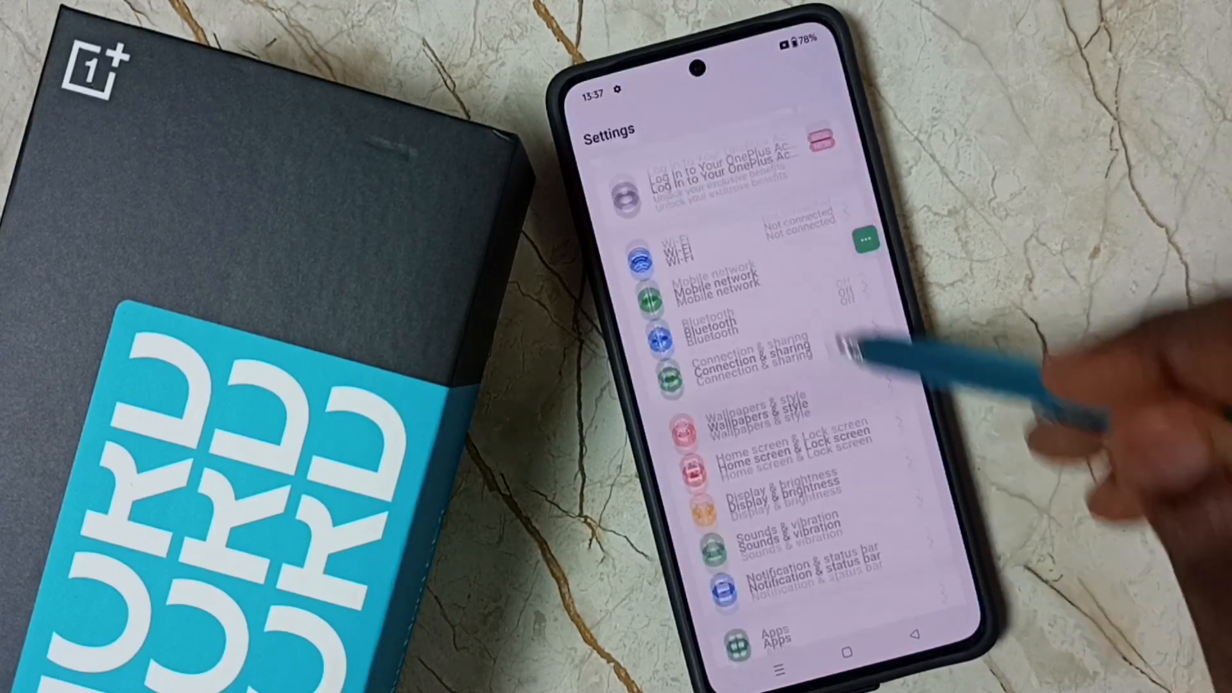
scroll("down", 3)
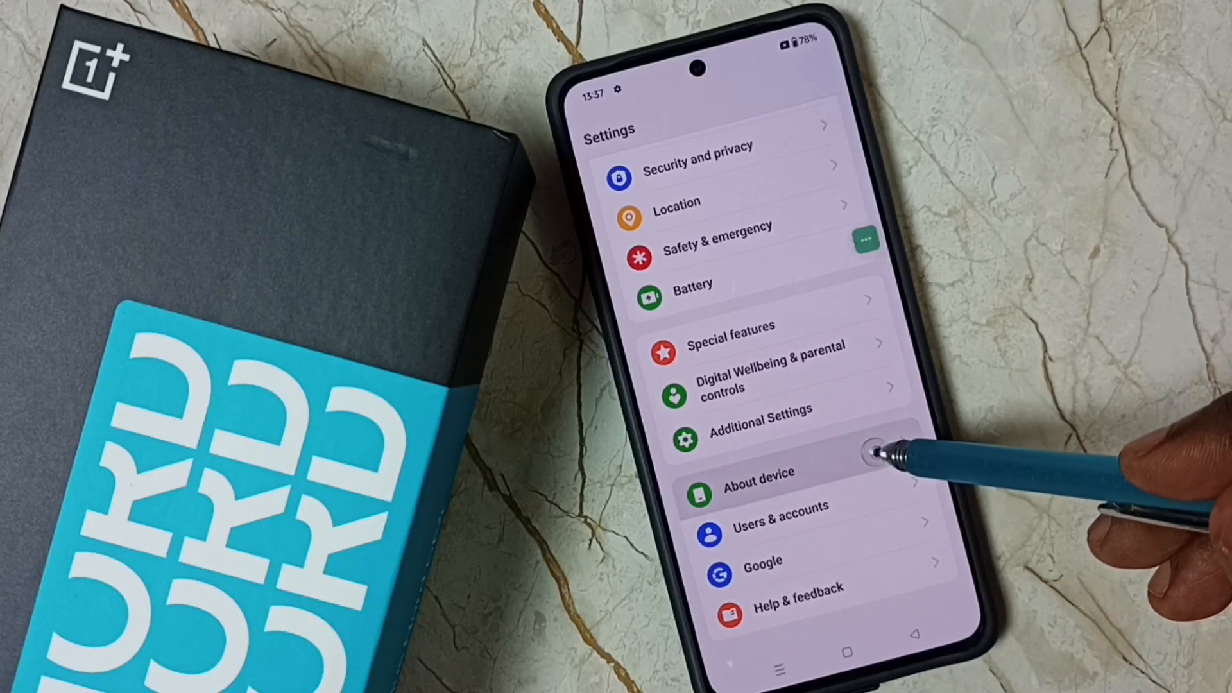
left_click(759, 471)
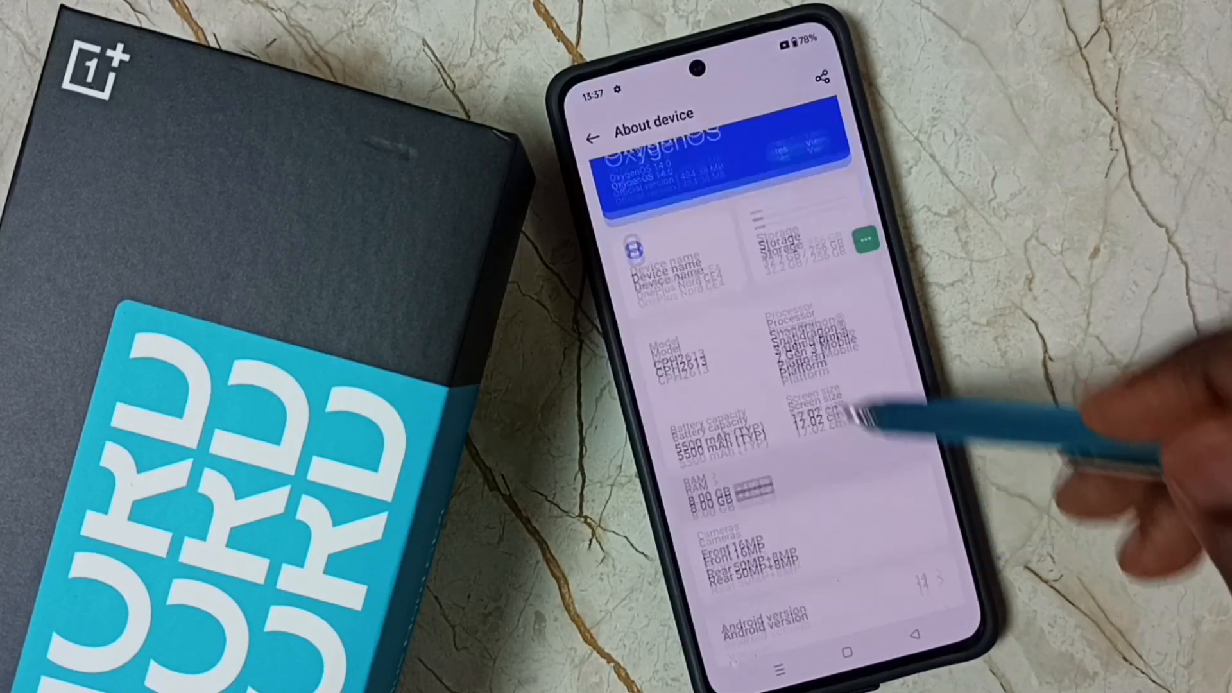
scroll("down", 3)
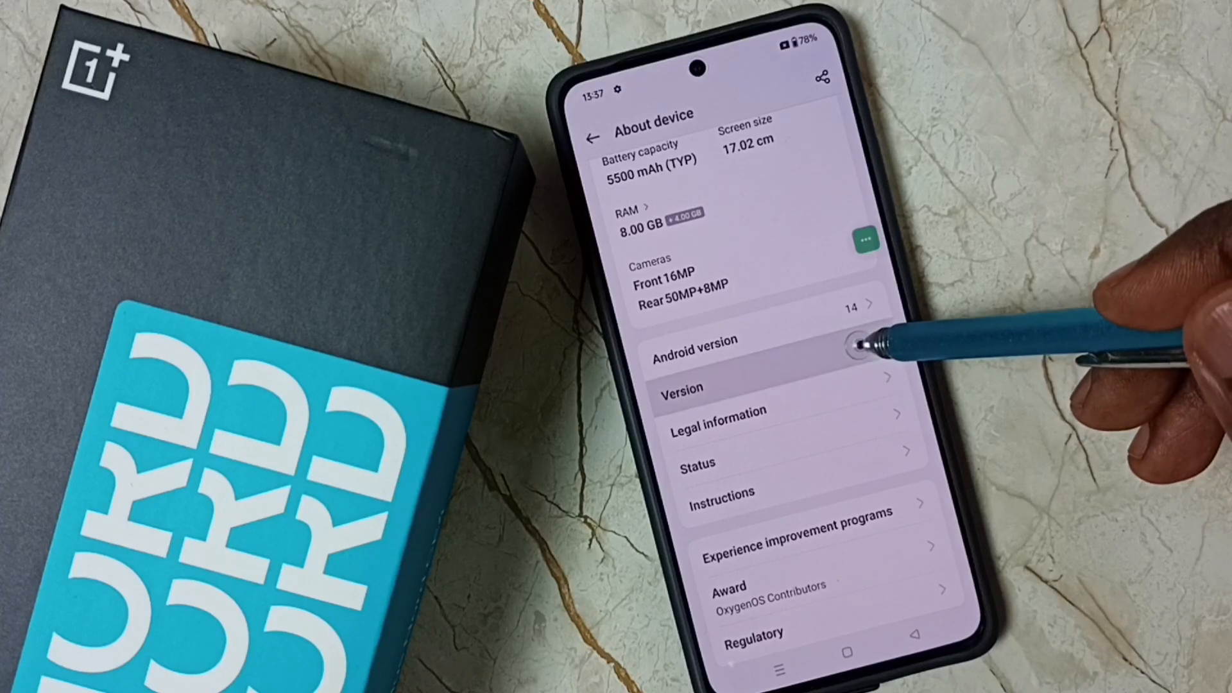
Step: Unlock developer mode by tapping Version No. repeatedly on the software version page
left_click(682, 388)
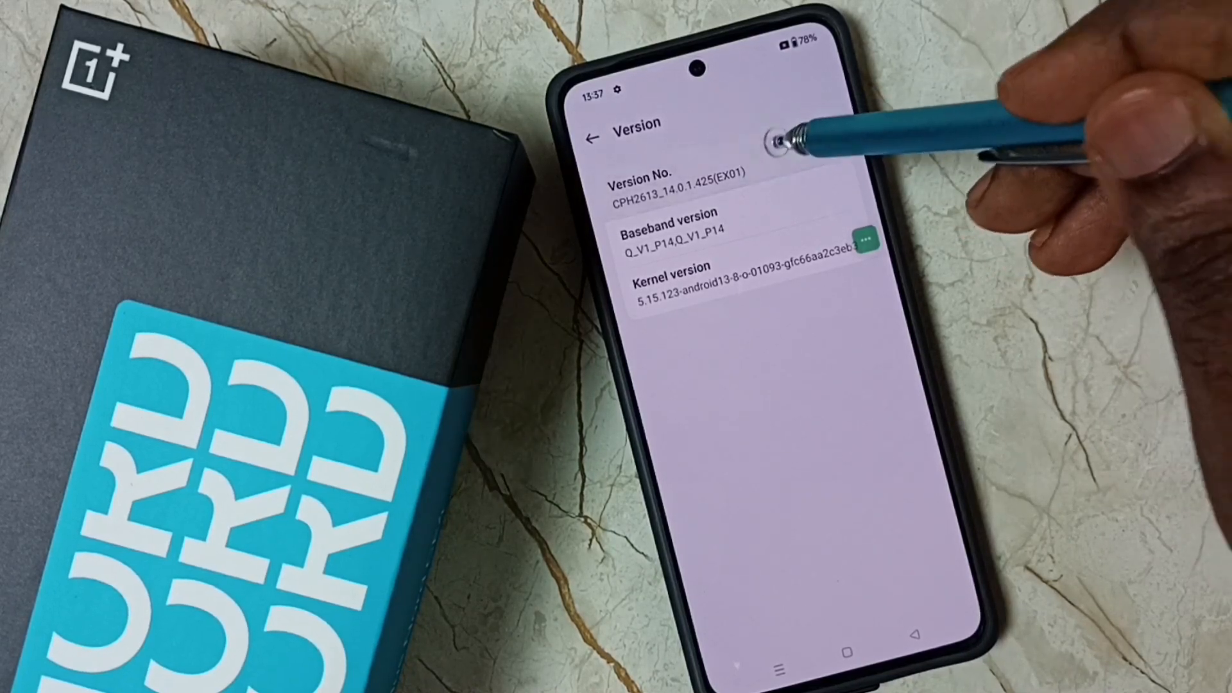
left_click(681, 173)
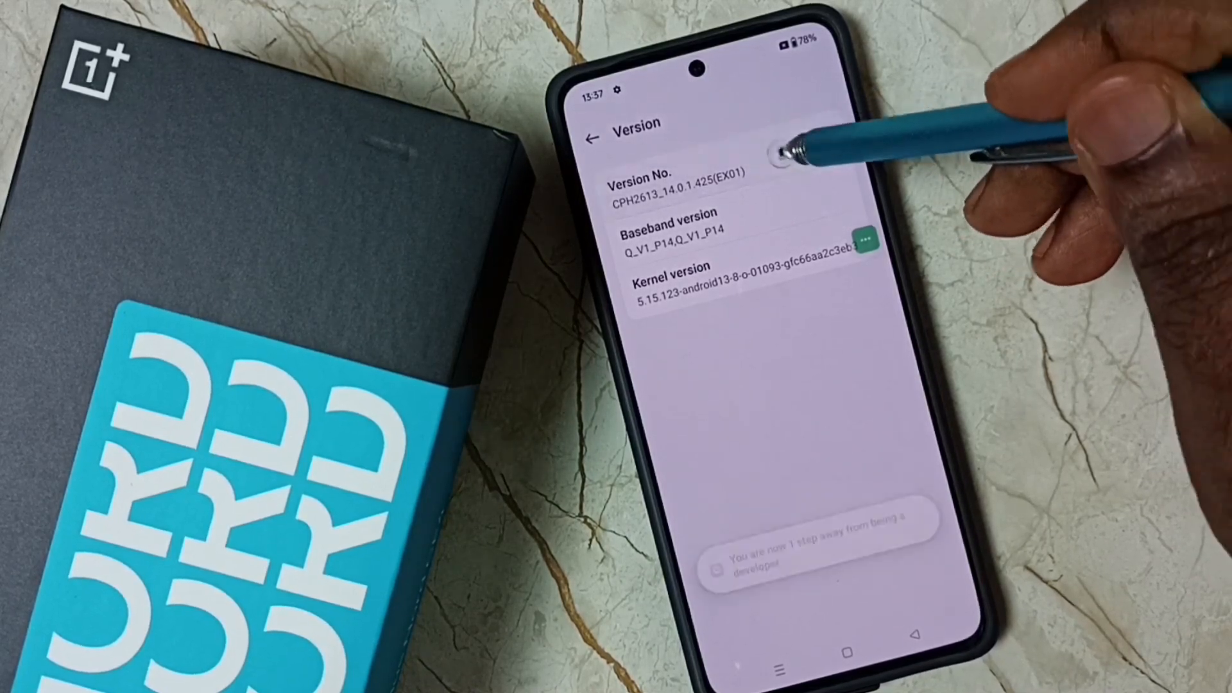
left_click(678, 180)
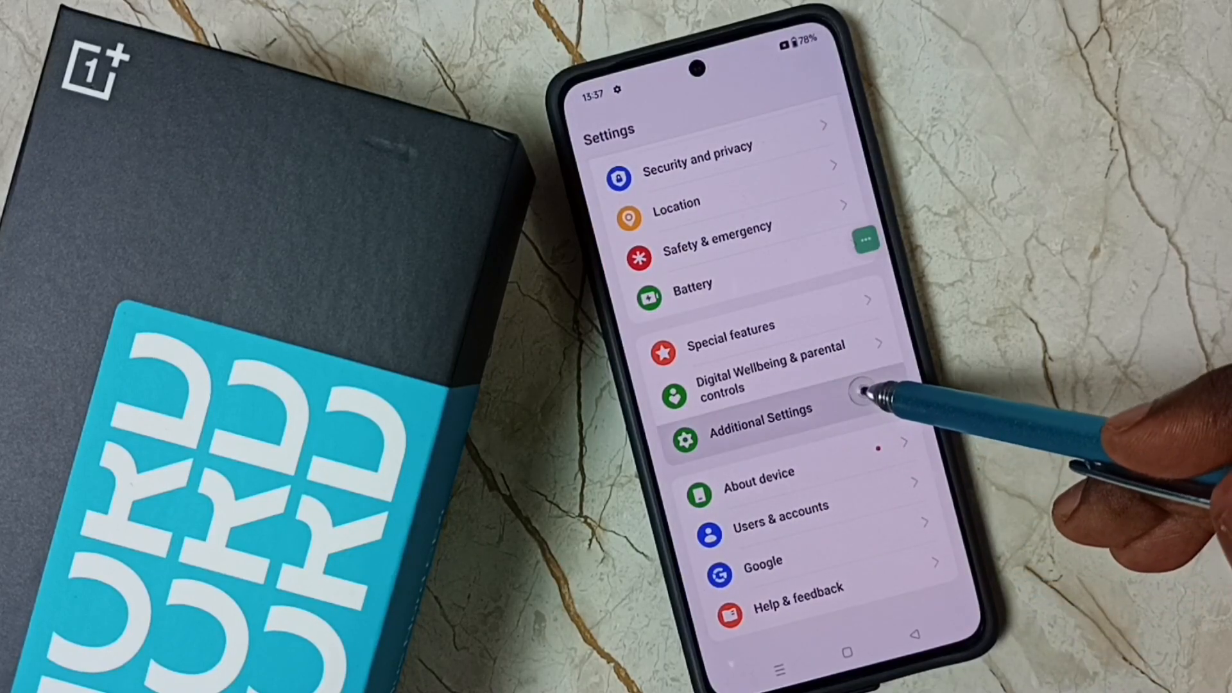
Step: Show the Additional Settings page where Developer Options now appears
left_click(754, 422)
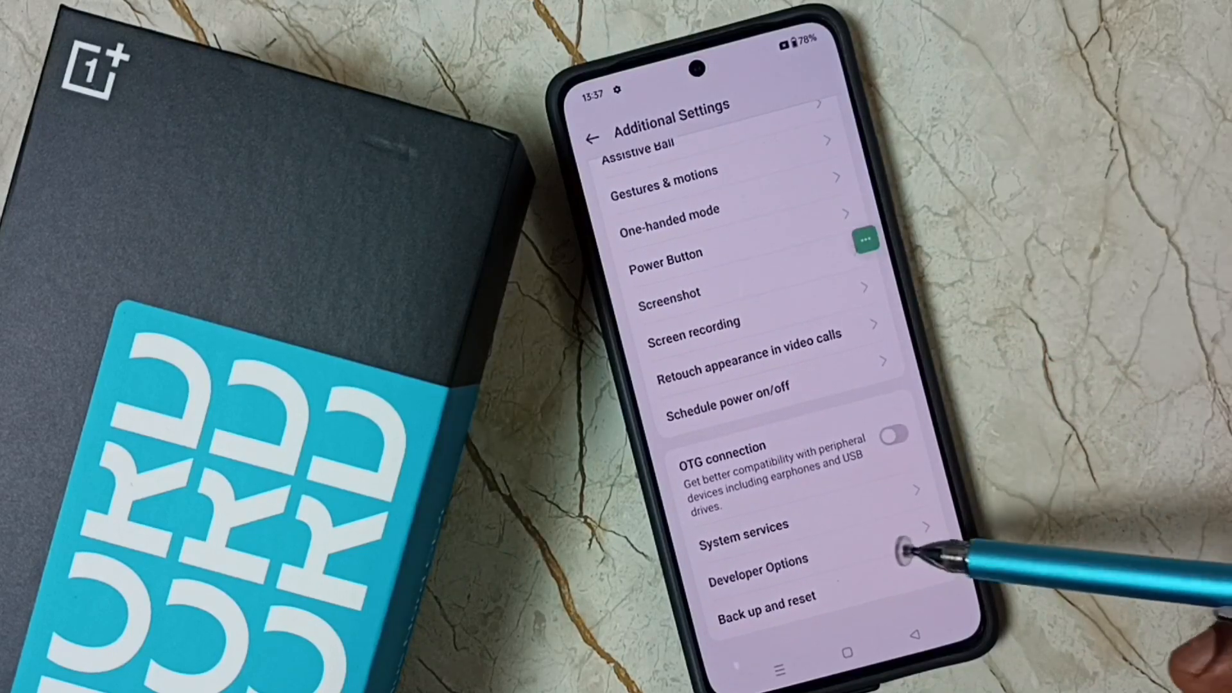
mouse_move(904, 542)
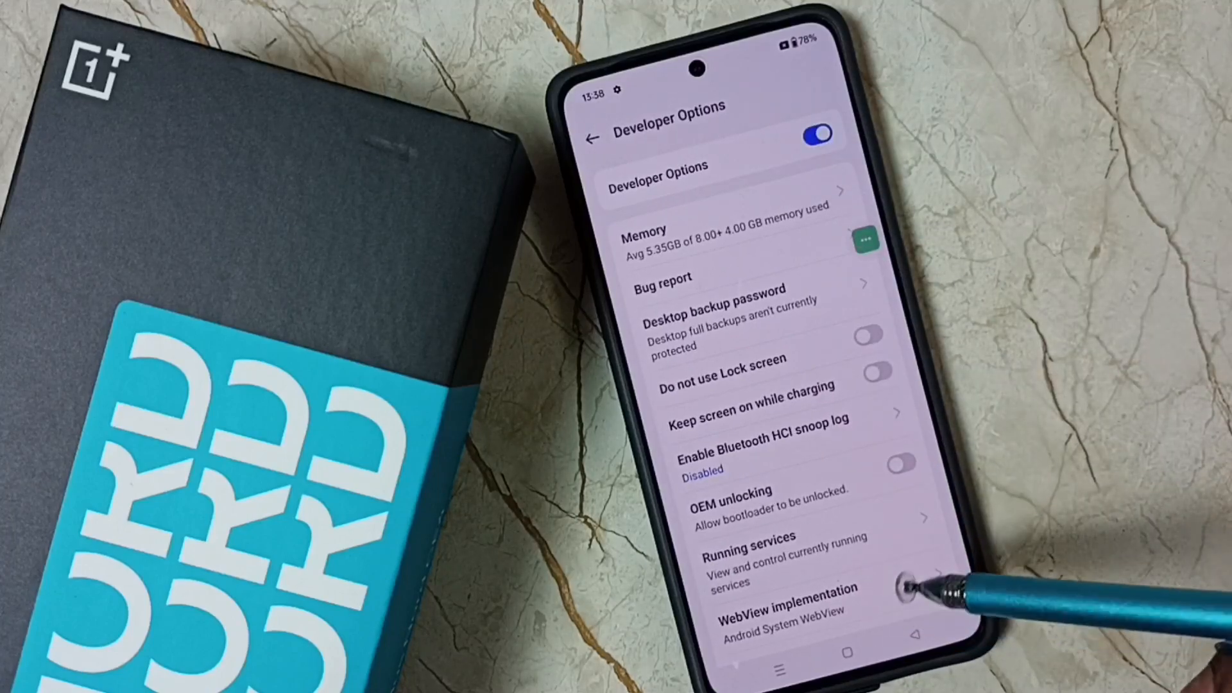
Step: Enable USB debugging in Developer Options, confirm the prompt, then switch it back off
scroll("down", 3)
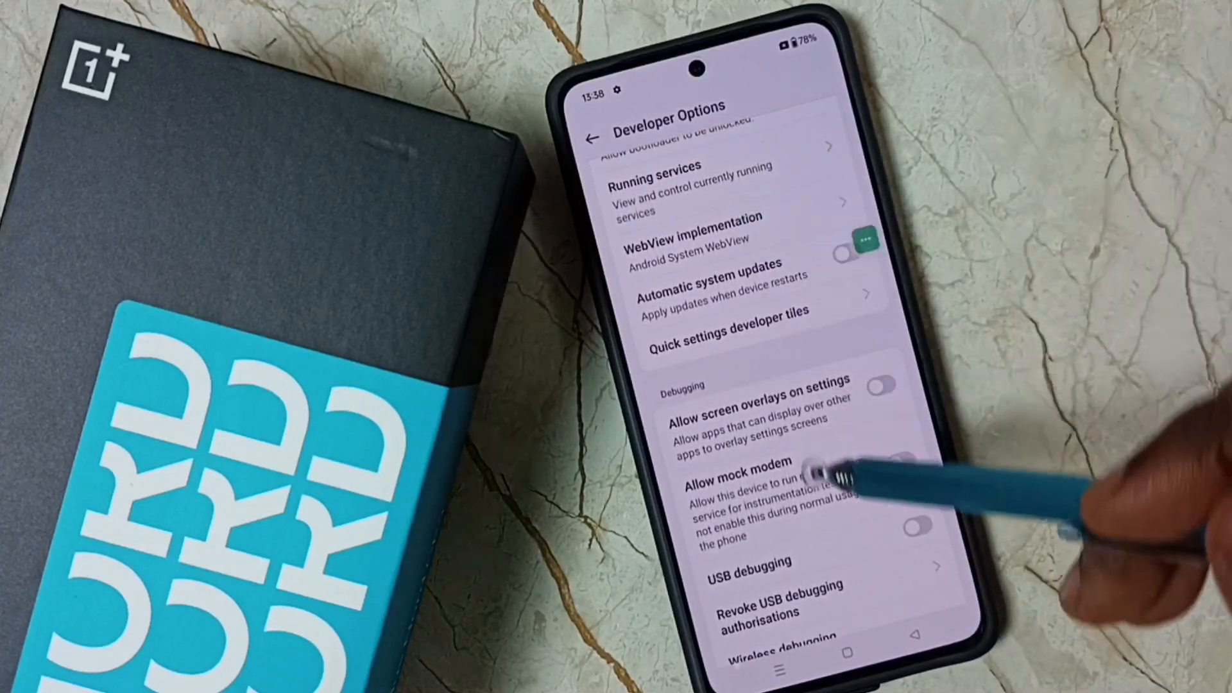
scroll("up", 3)
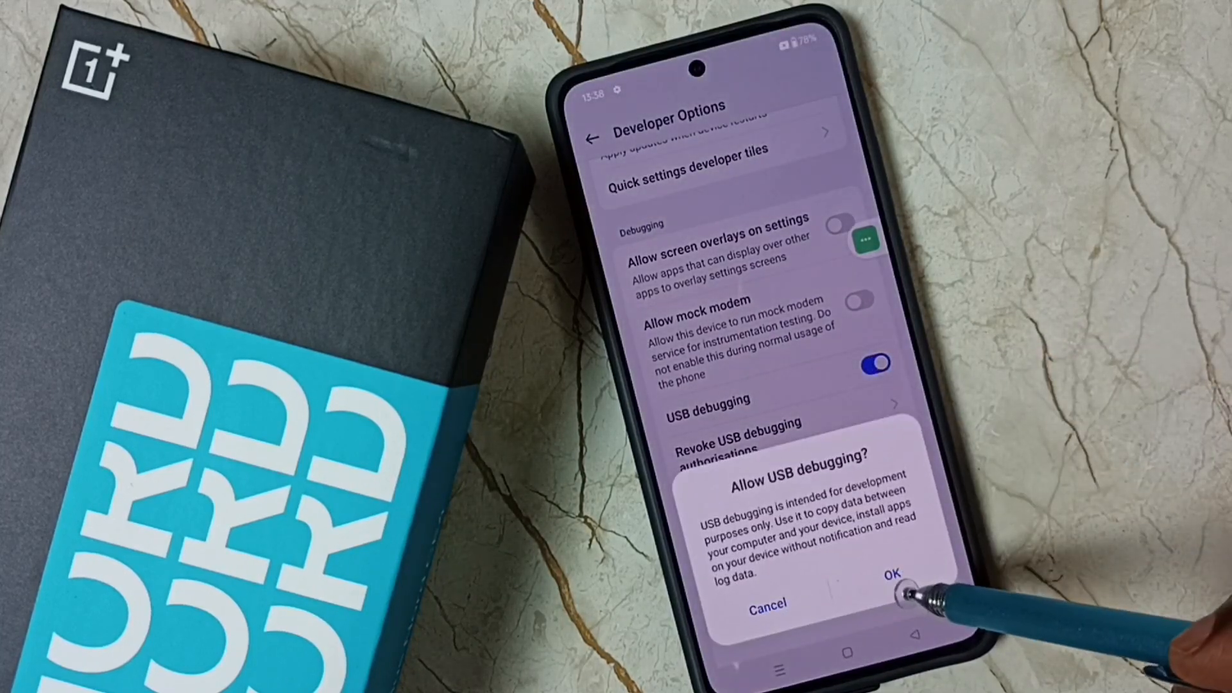
left_click(891, 567)
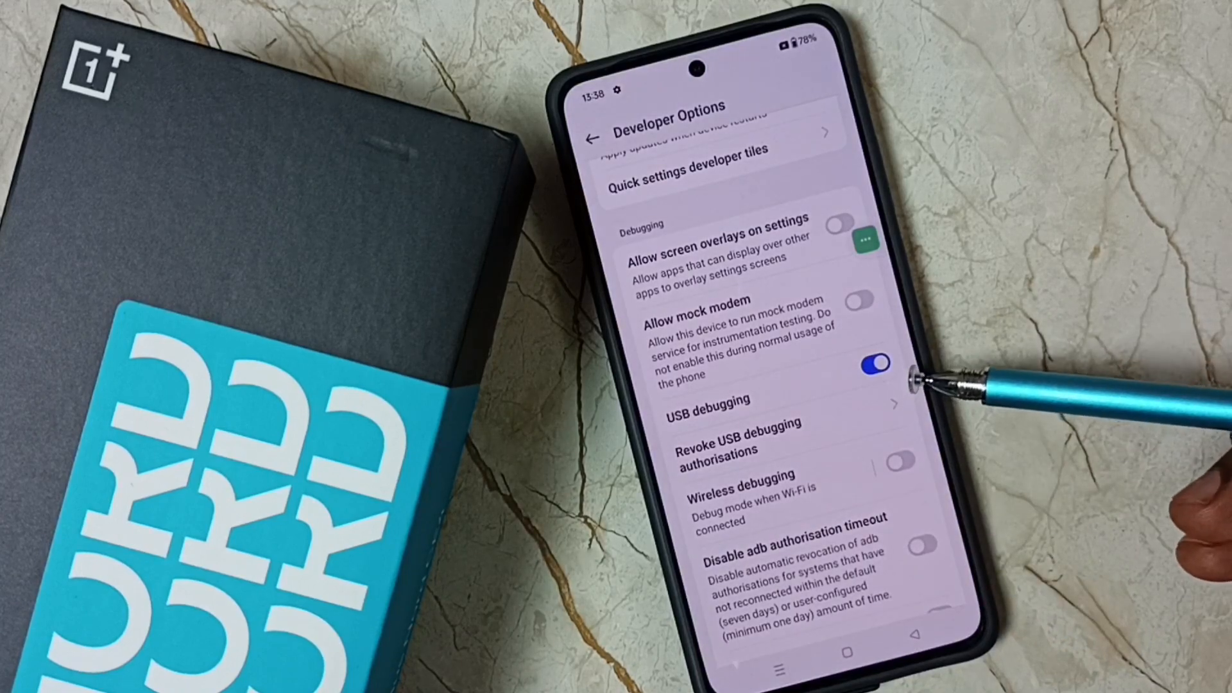
mouse_move(927, 401)
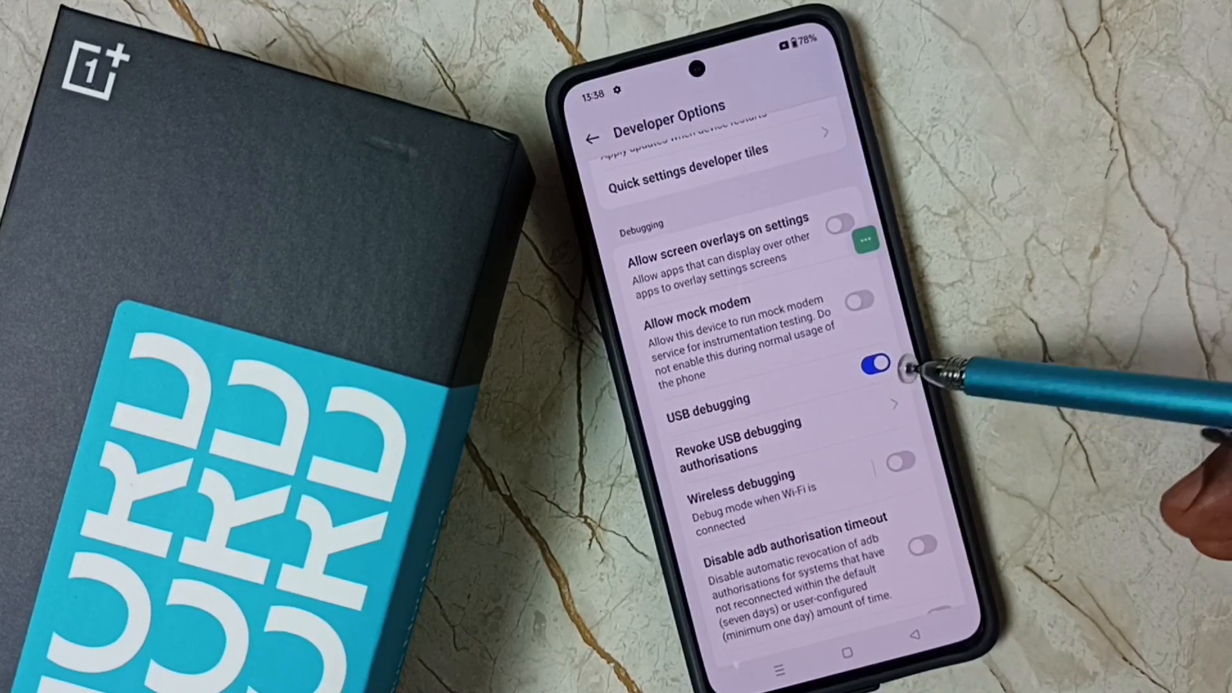
left_click(869, 362)
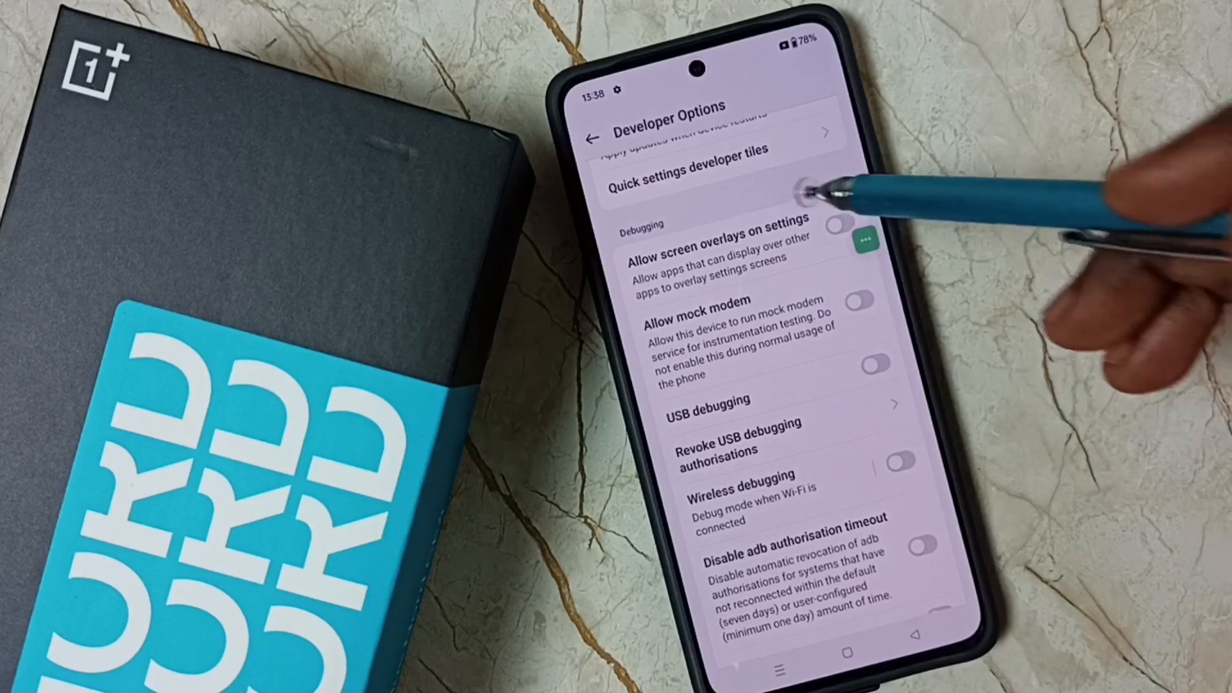
Step: Switch the Developer Options master toggle off and return to Additional Settings
scroll("up", 3)
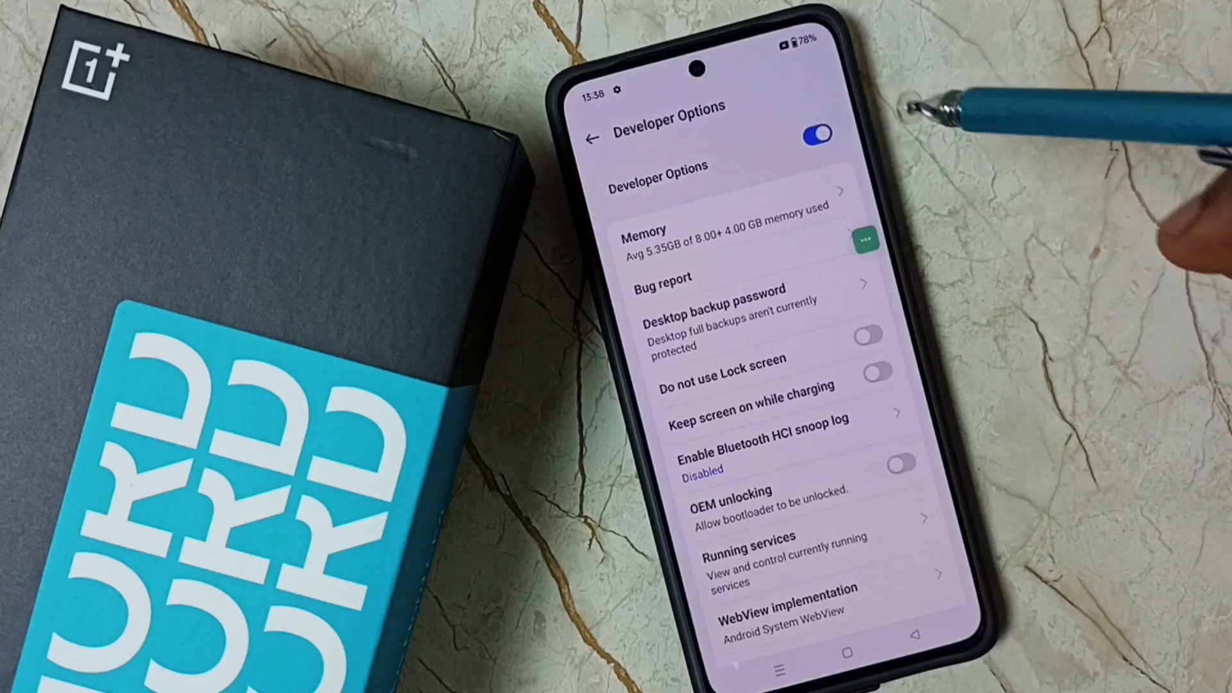
scroll("down", 3)
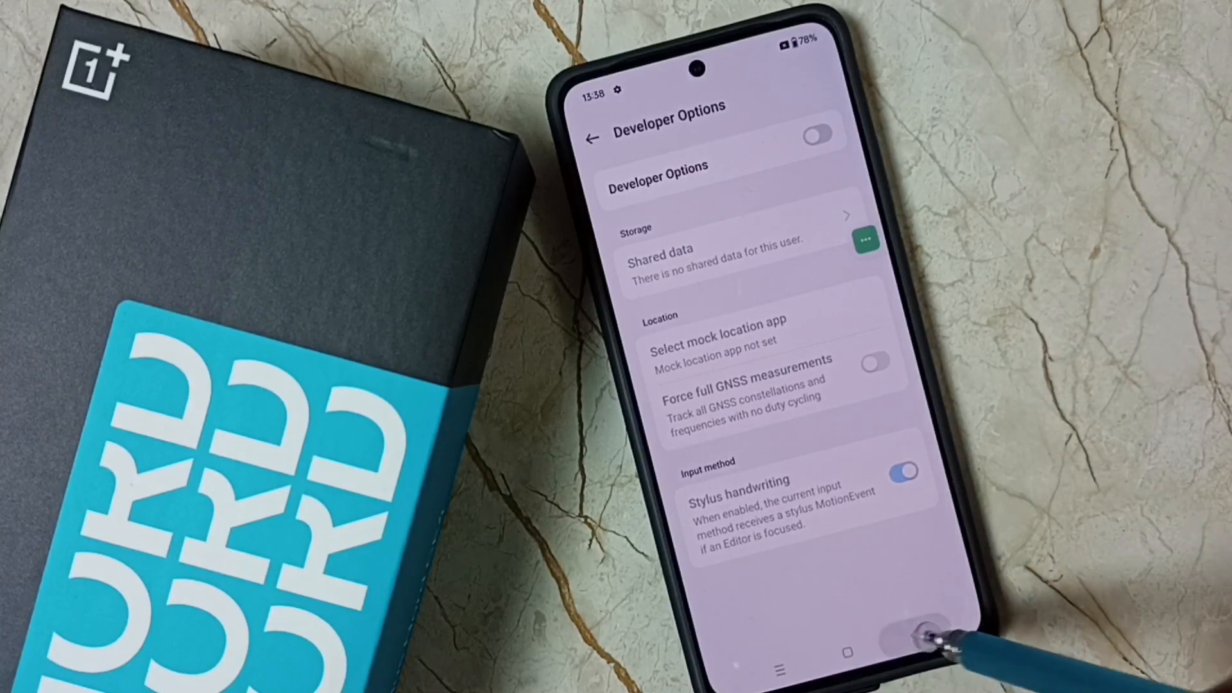
left_click(593, 139)
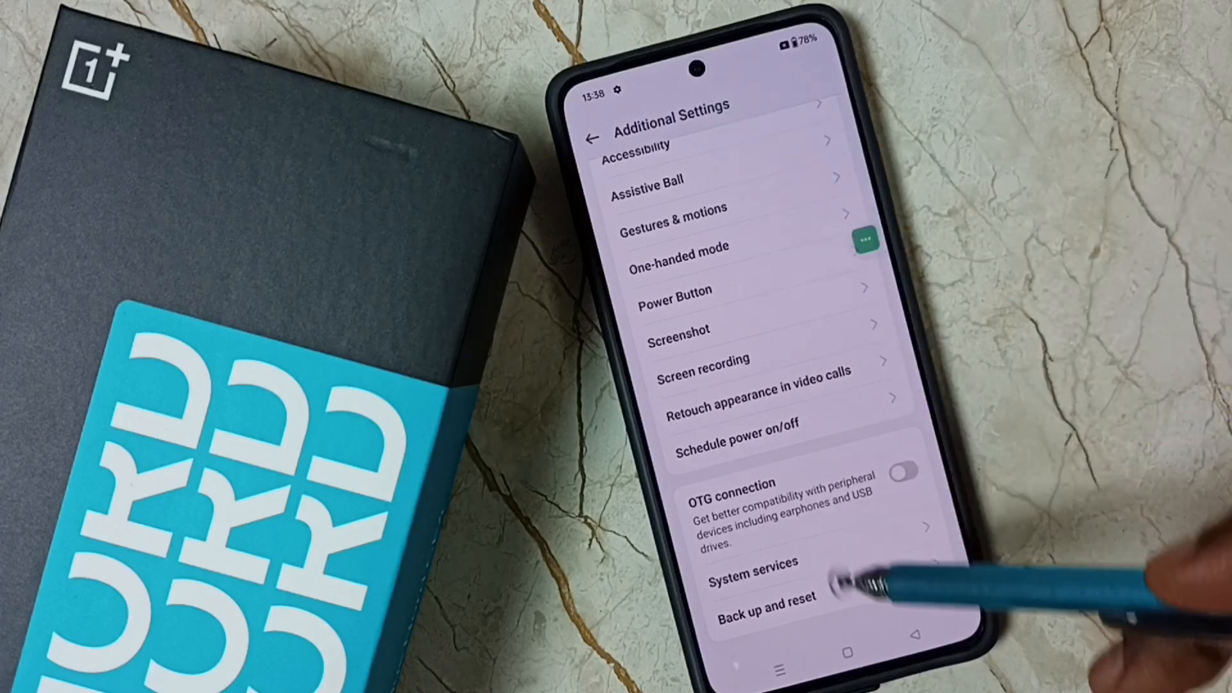